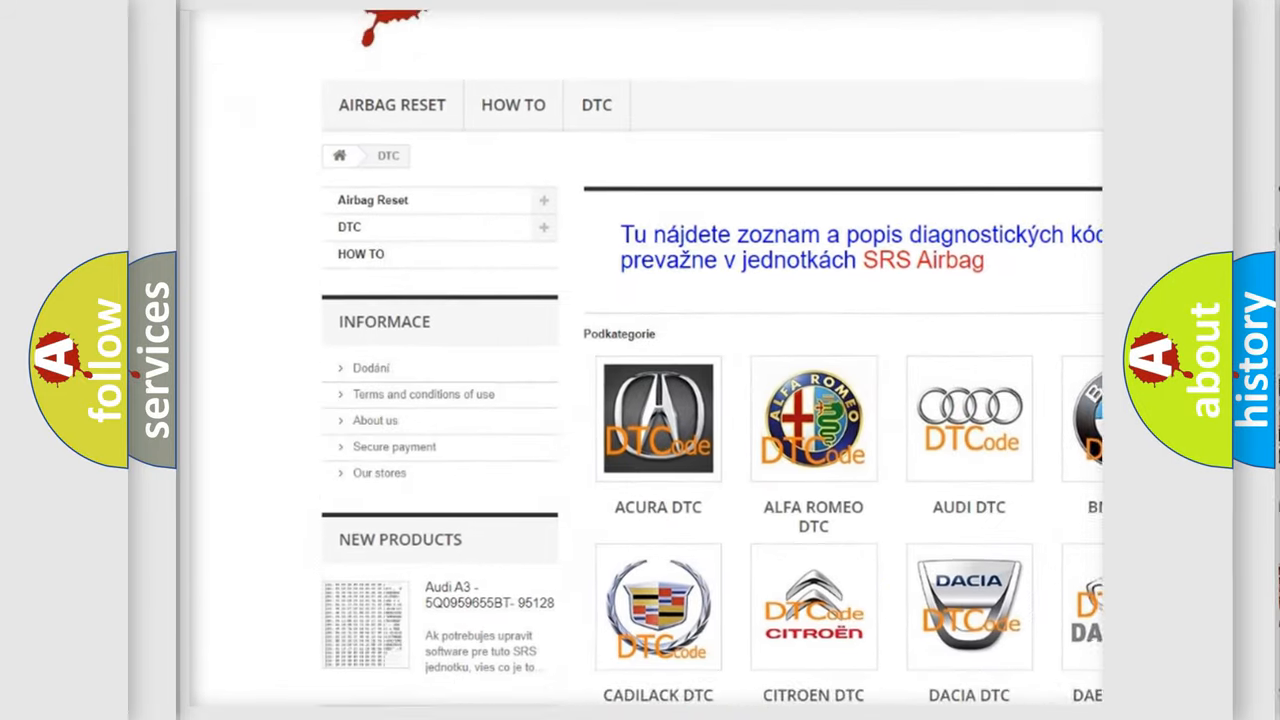
scroll("down", 3)
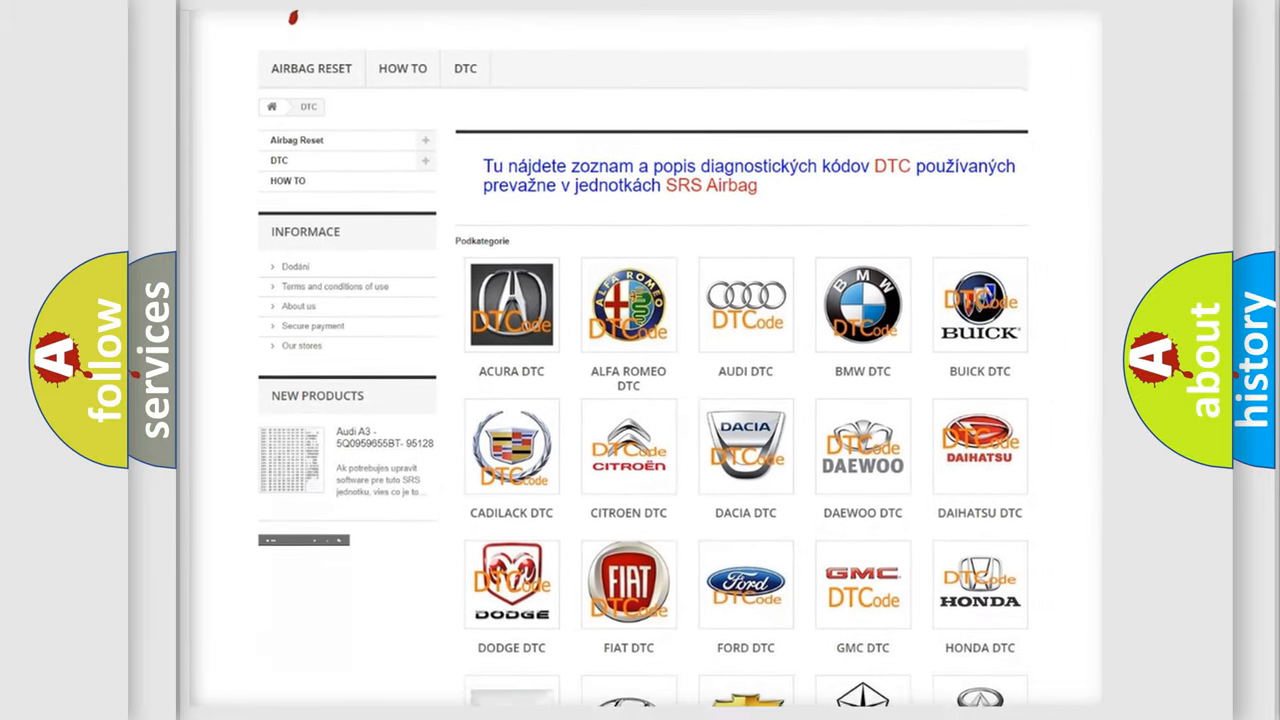
scroll("down", 3)
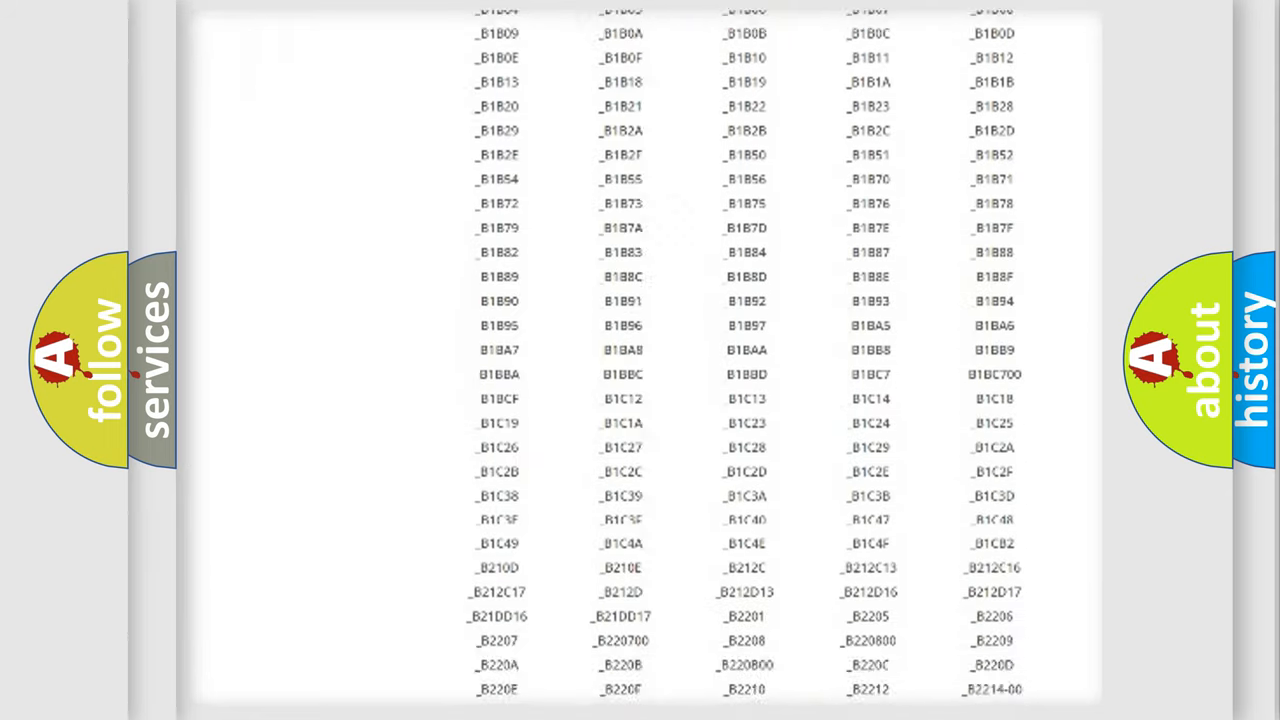
scroll("down", 3)
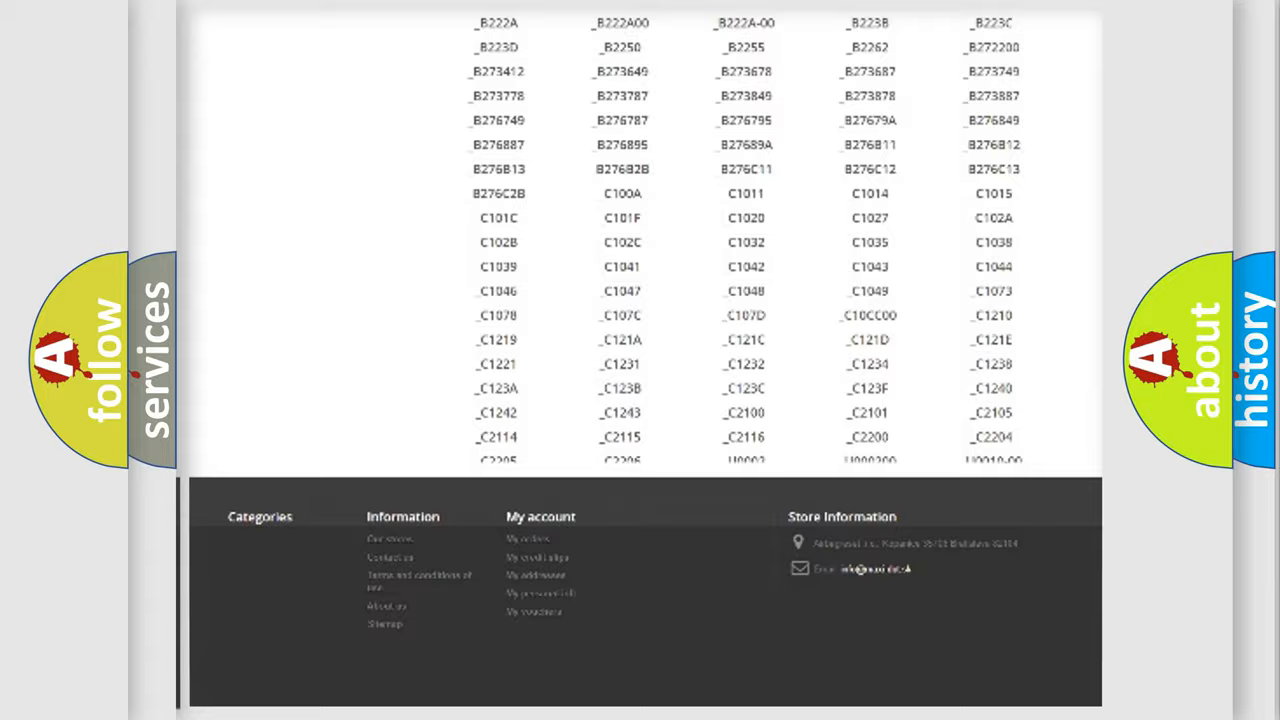
scroll("up", 3)
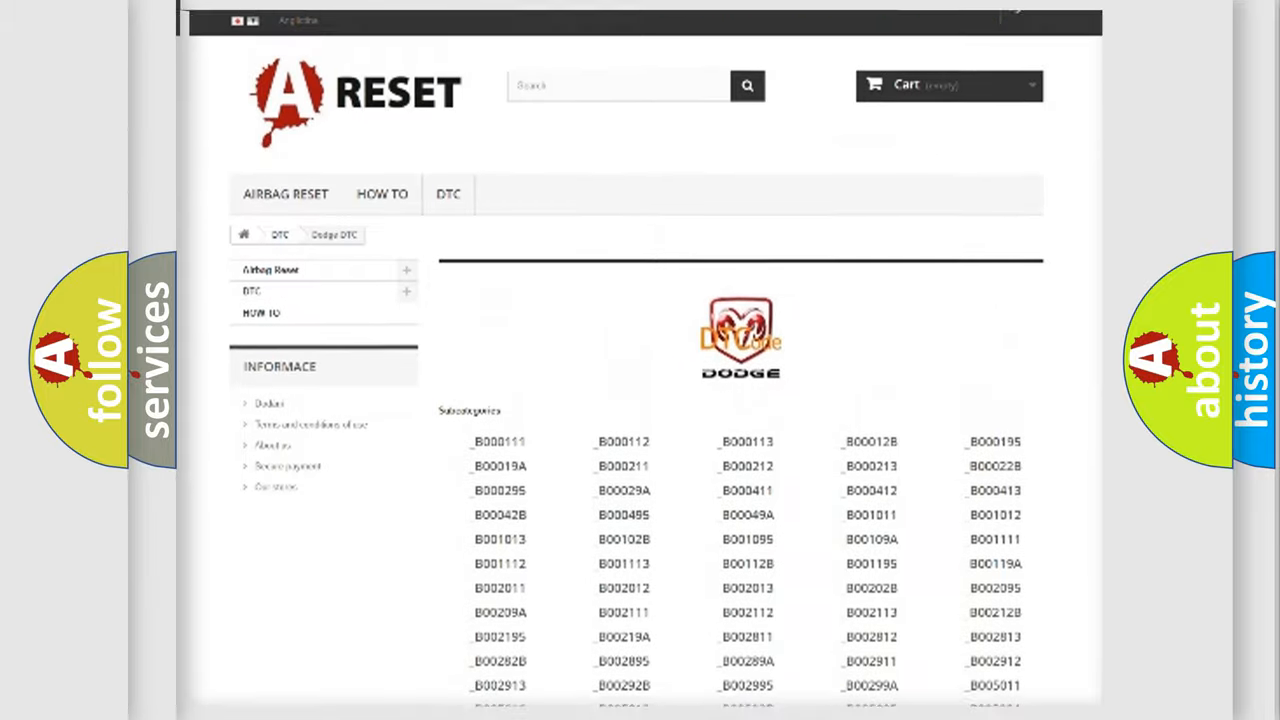
scroll("up", 3)
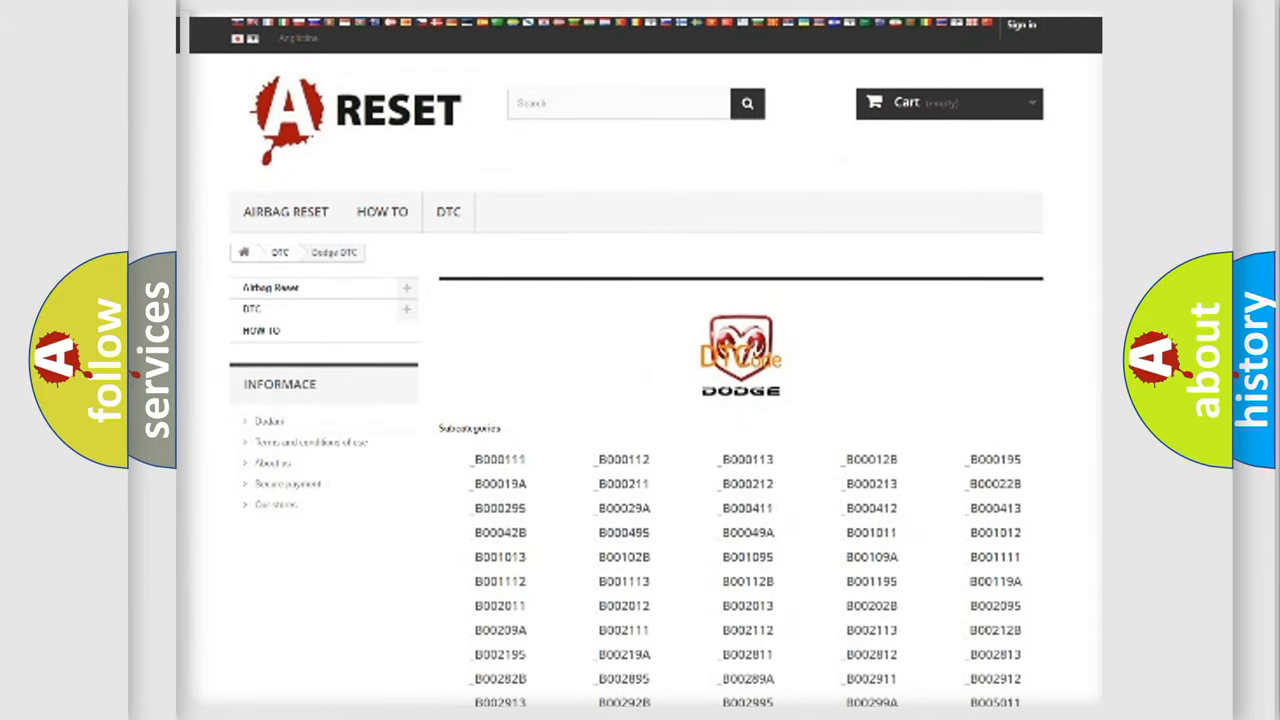